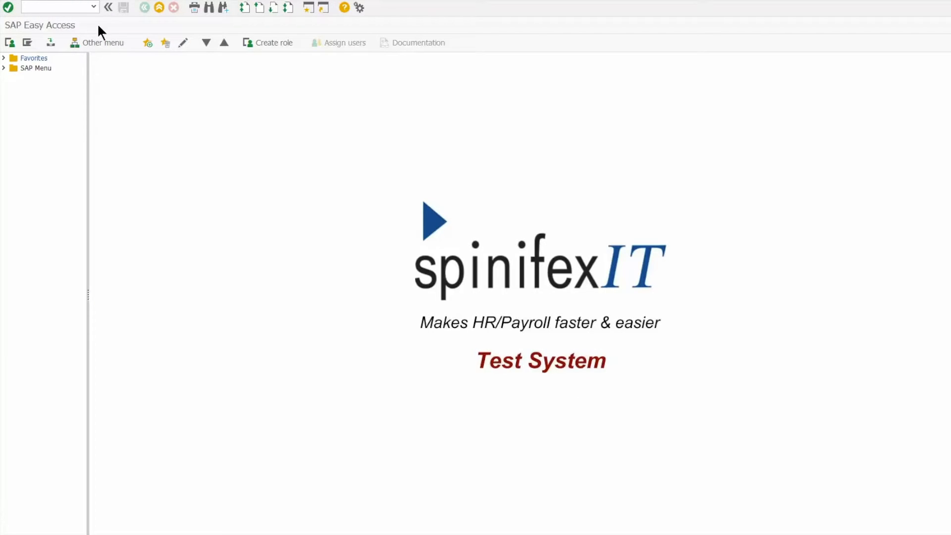
Launch the Easy Clone – Copy from System transaction via its transaction code.
type("/n/spin/ec")
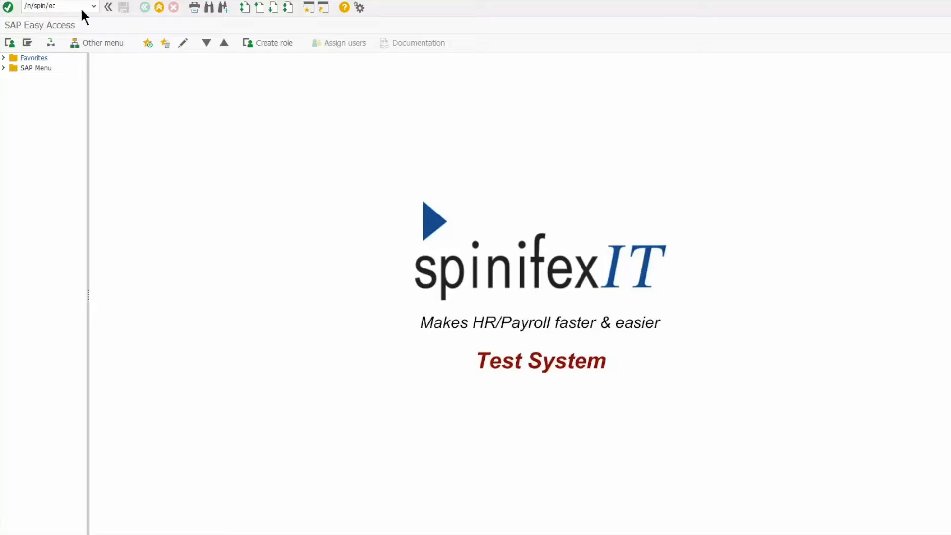
key("Enter")
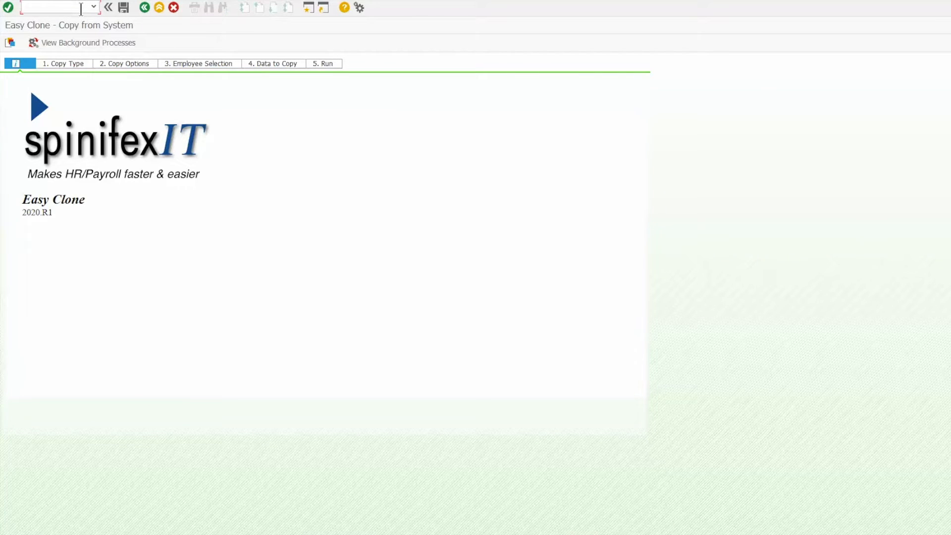
Keep 'Copy data from another system' with Employee Master Data Copy, then proceed to Copy Options.
left_click(64, 63)
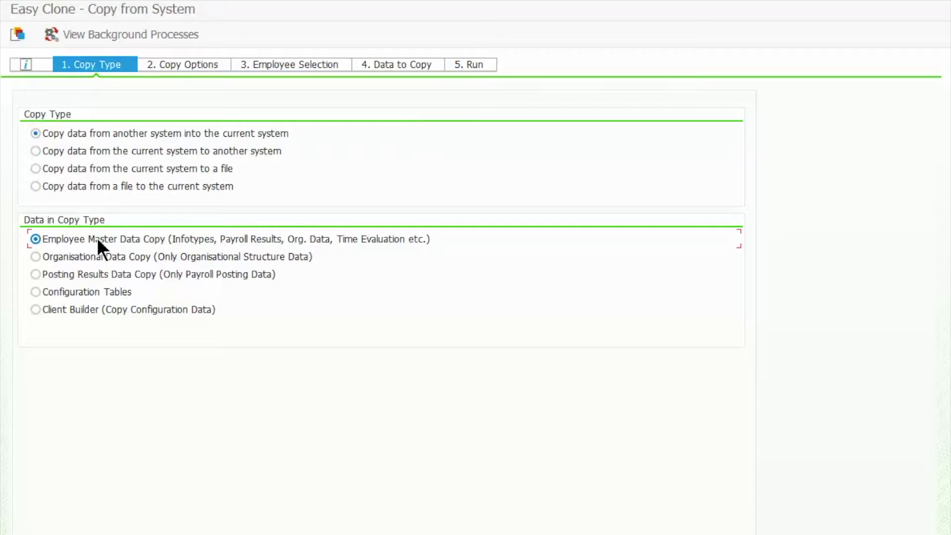
mouse_move(217, 83)
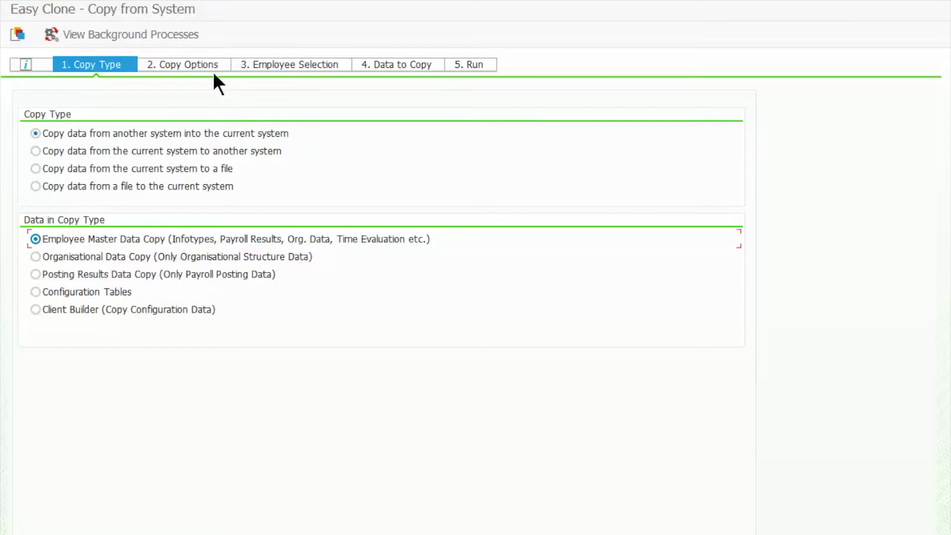
left_click(185, 65)
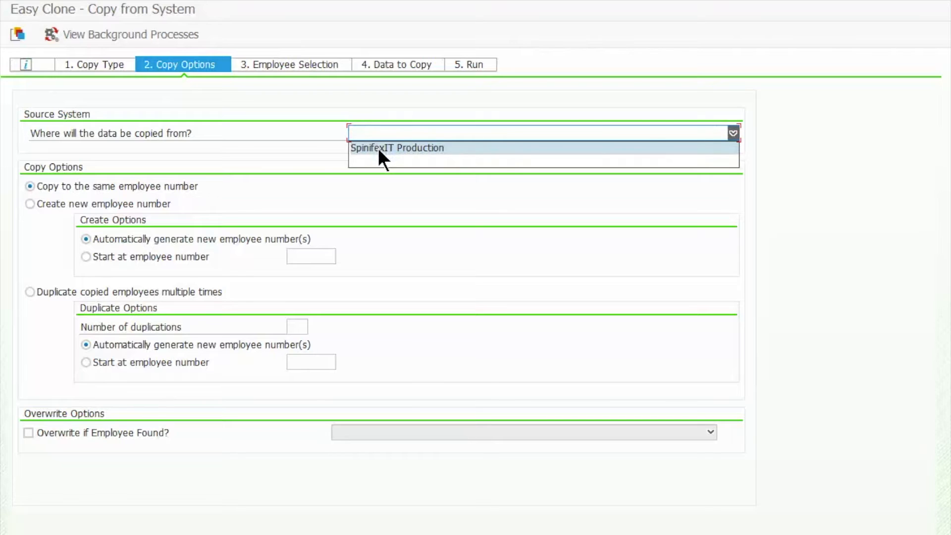
Source data from SpinifexIT Production and create a new, automatically generated employee number.
left_click(398, 147)
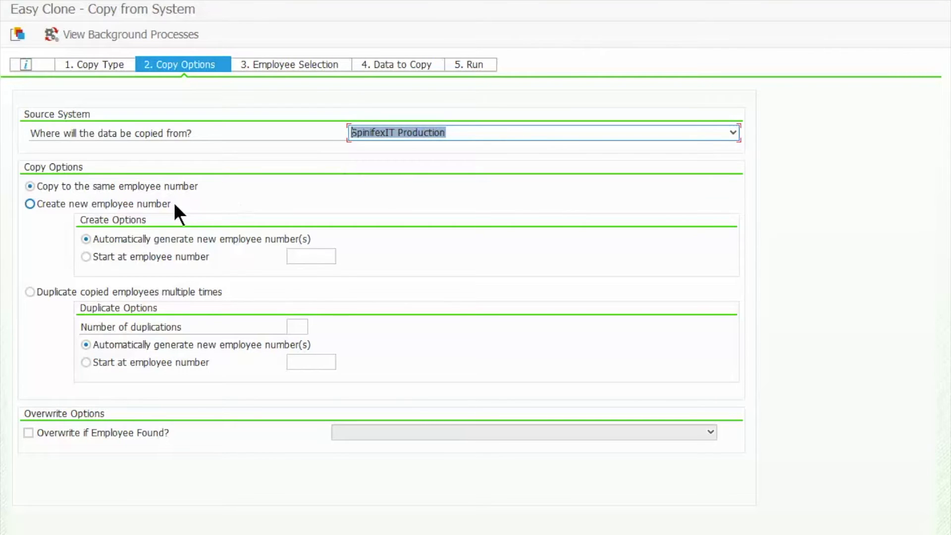
left_click(30, 204)
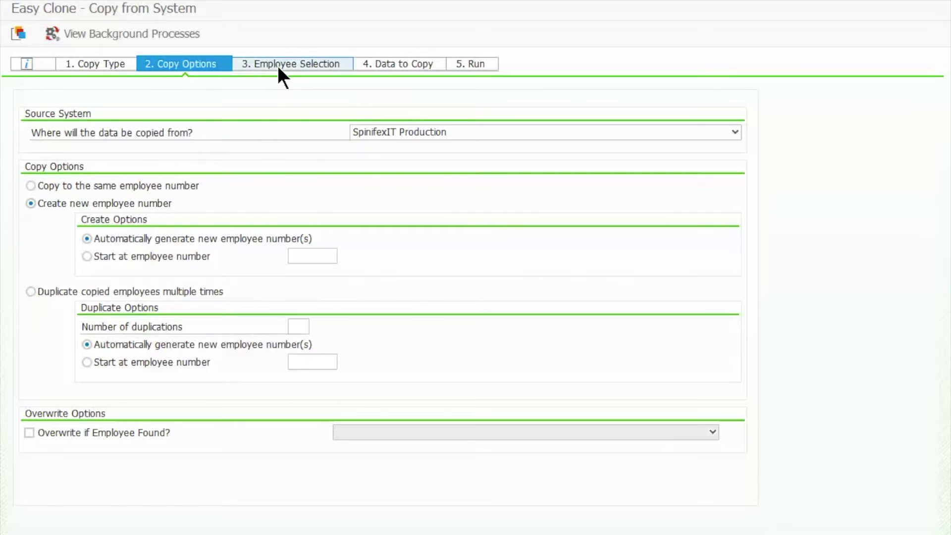
left_click(292, 63)
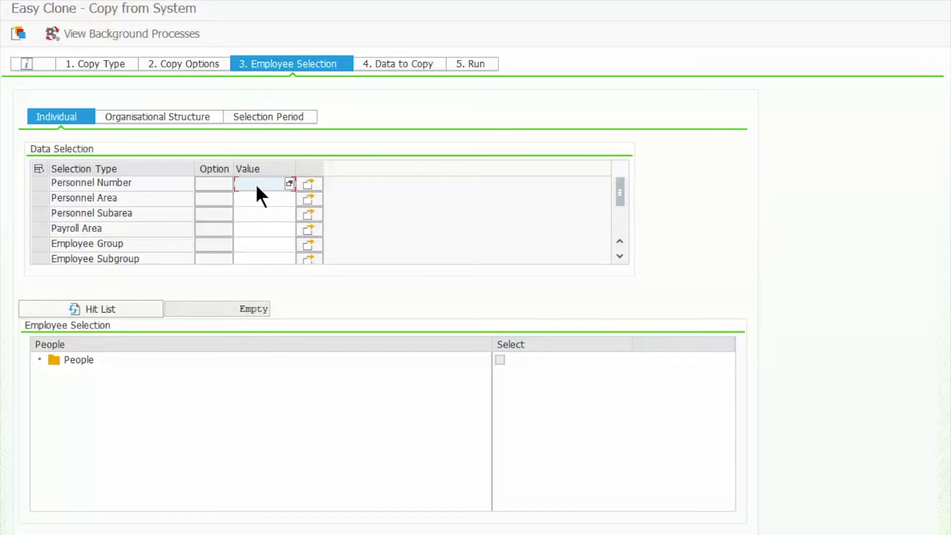
type("100052")
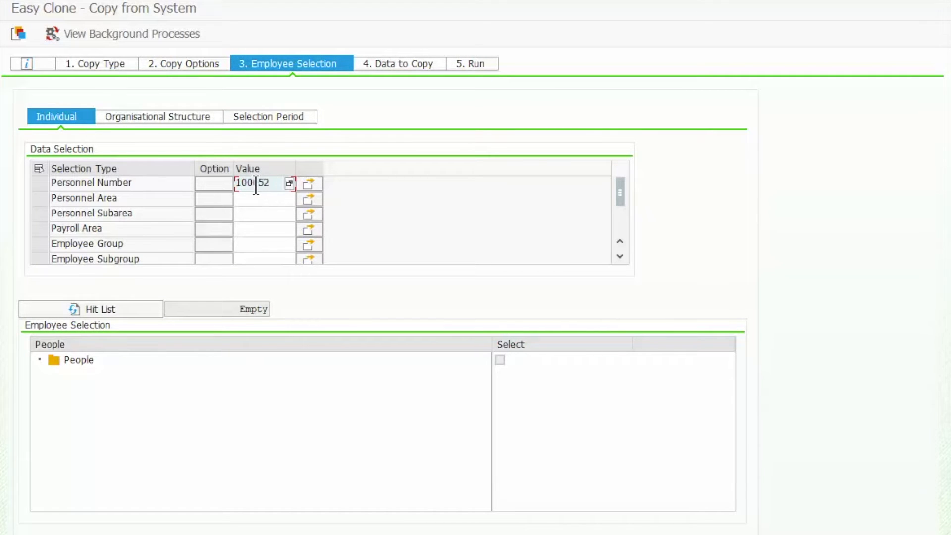
left_click(92, 310)
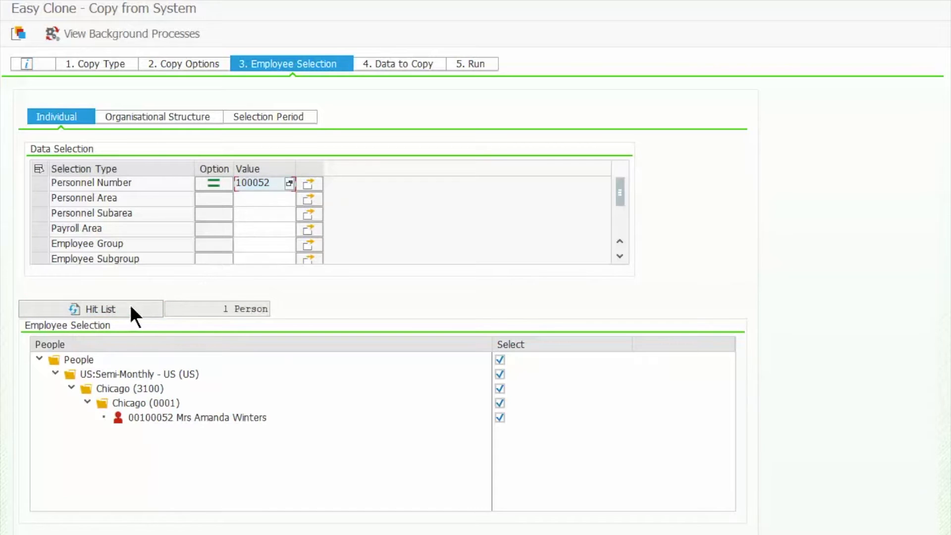
left_click(199, 417)
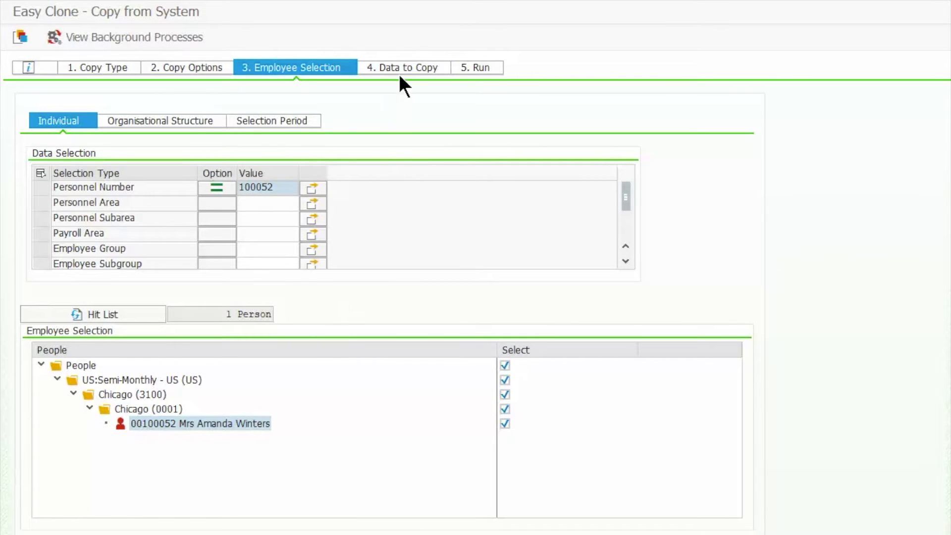
Keep Scramble Data on, review Payroll Results and include SFSF Employee Central data in the copy.
left_click(402, 67)
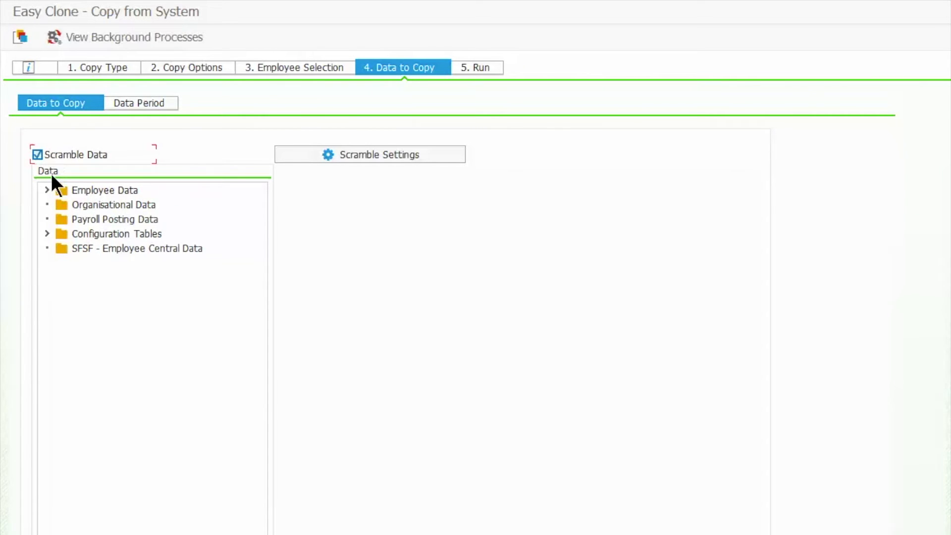
left_click(47, 191)
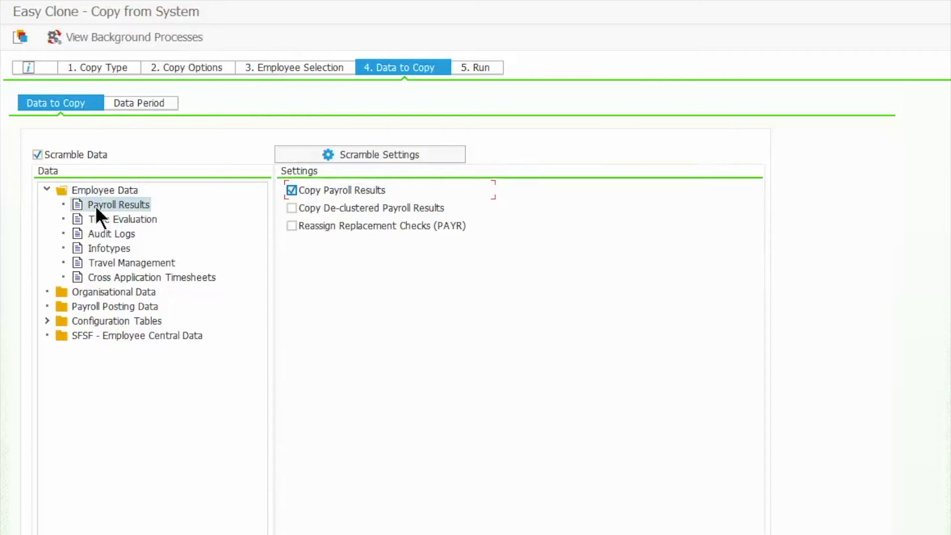
mouse_move(195, 273)
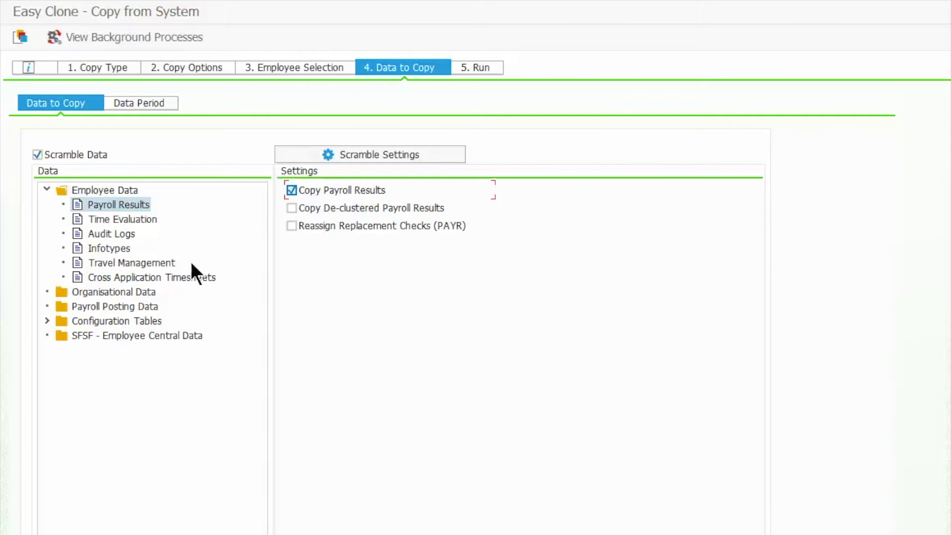
left_click(136, 336)
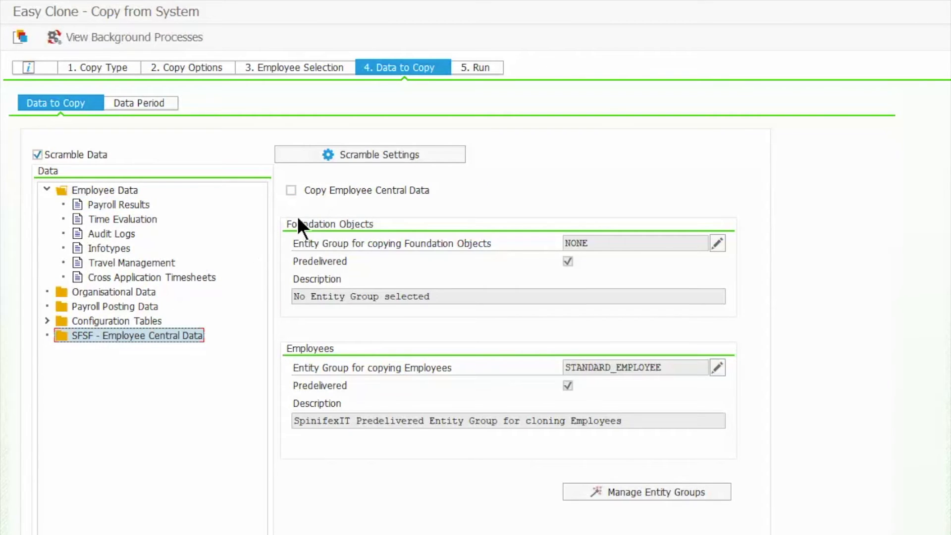
left_click(290, 191)
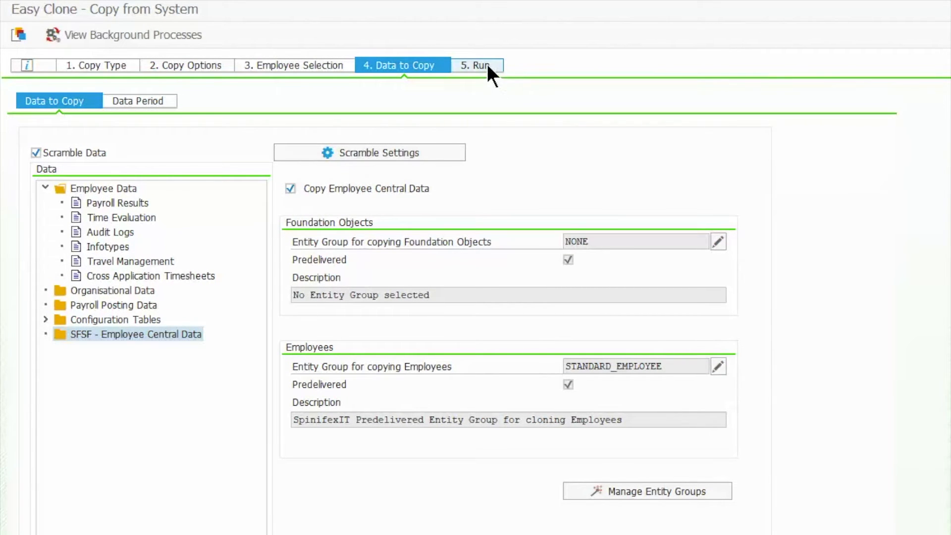
Start the employee copy with Run in Foreground.
left_click(477, 65)
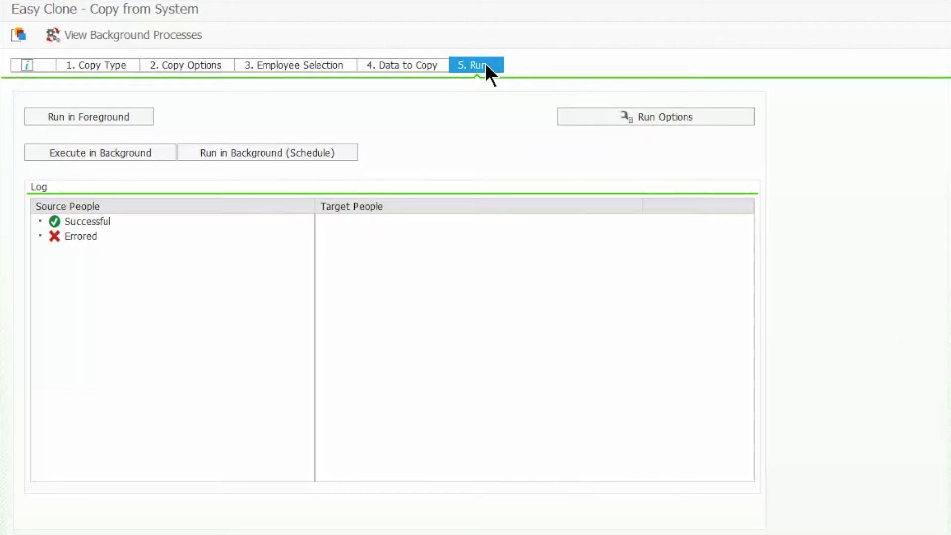
left_click(88, 117)
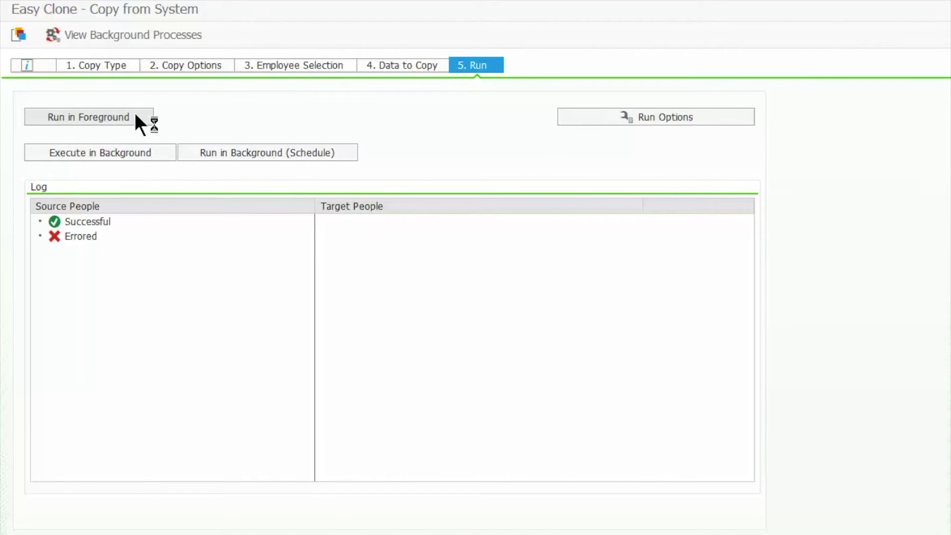
left_click(89, 117)
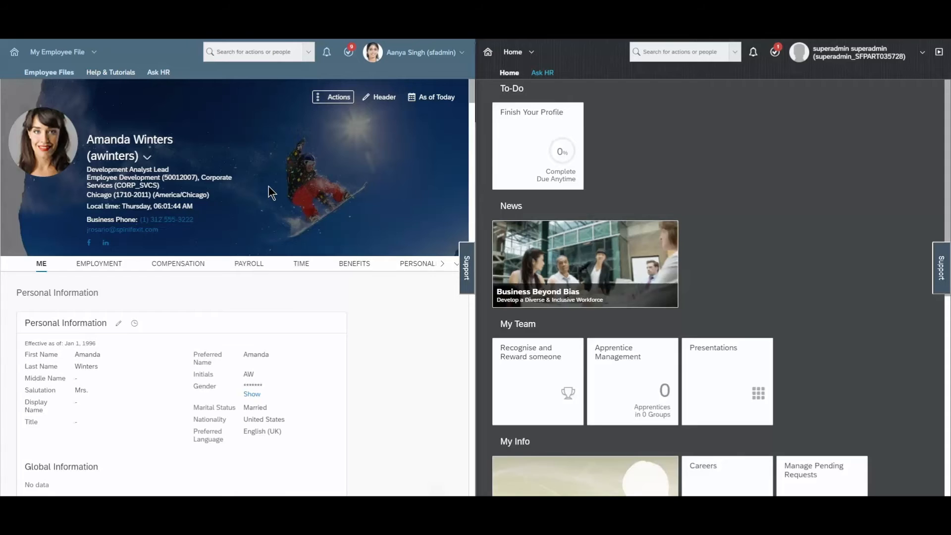
mouse_move(43, 148)
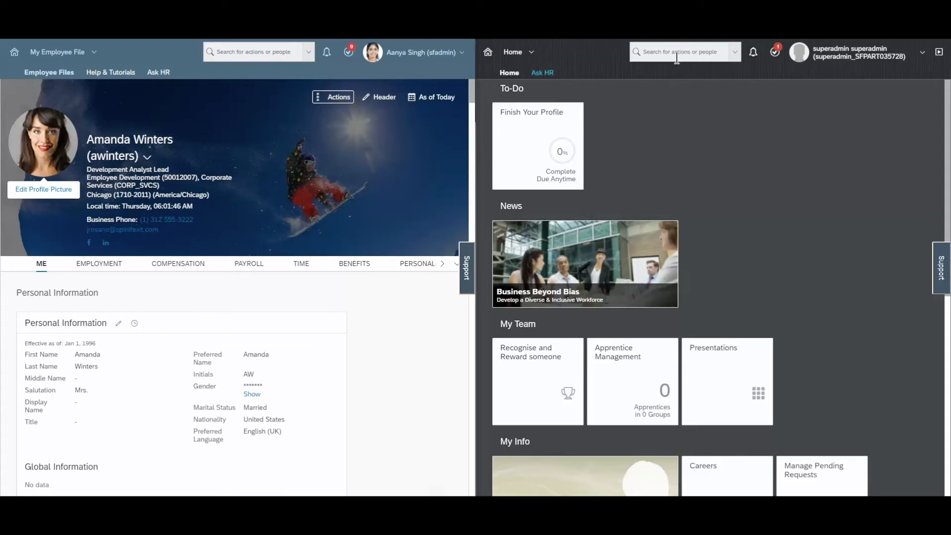
type("15627843")
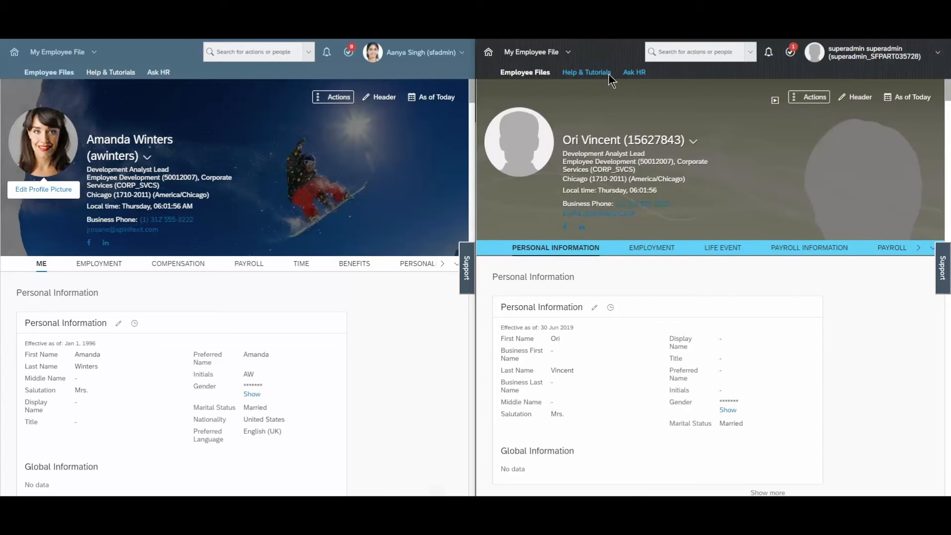
scroll("down", 3)
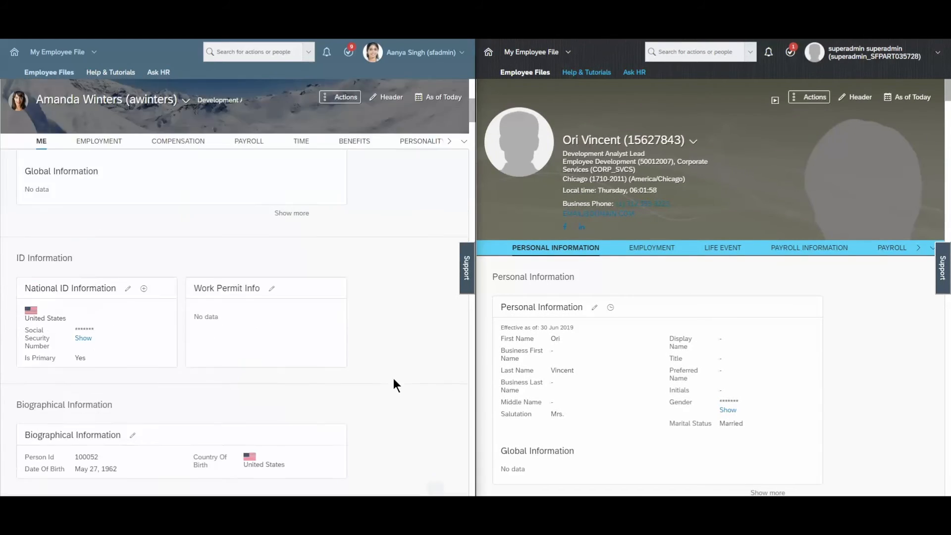